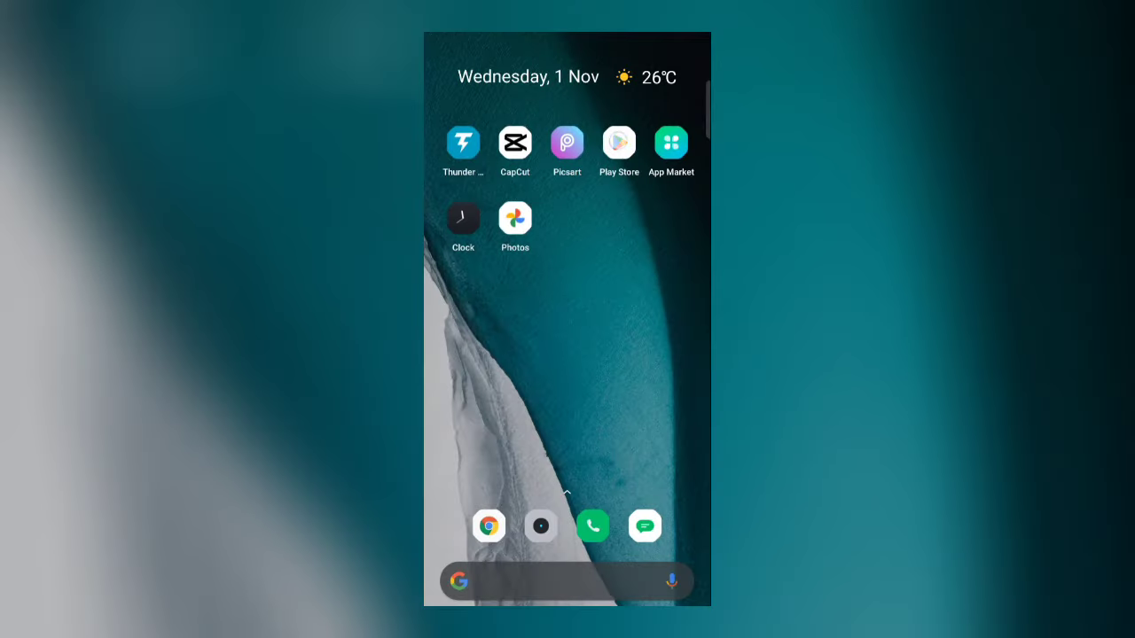
- Search Play Store for 'bing' again to show the Bing: Chat with AI & GPT-4 listing
left_click(619, 142)
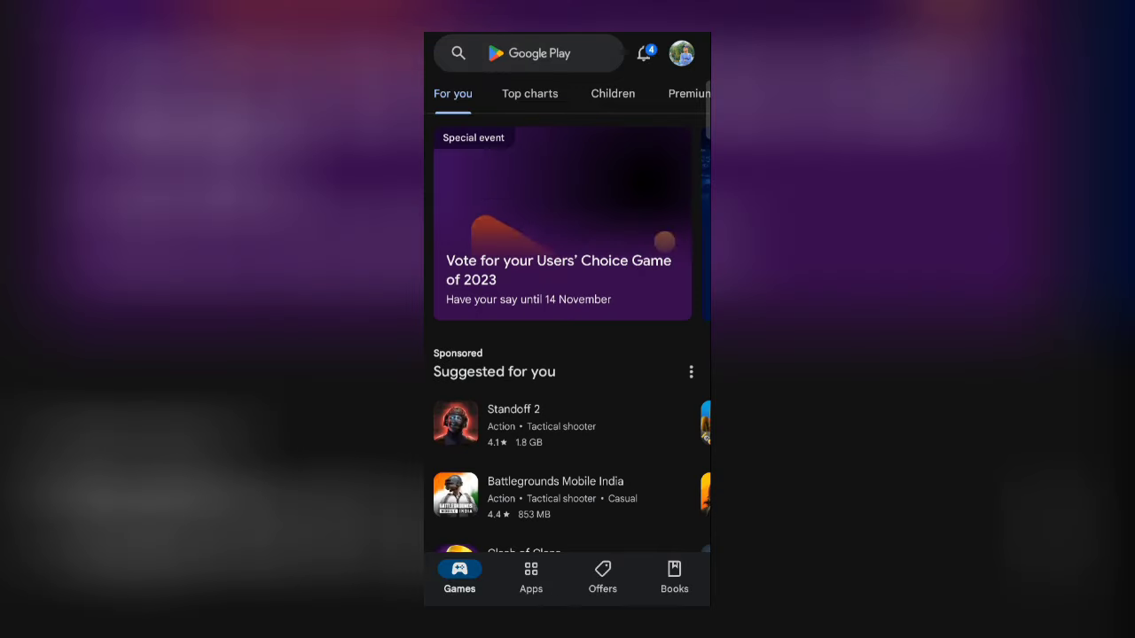
left_click(528, 53)
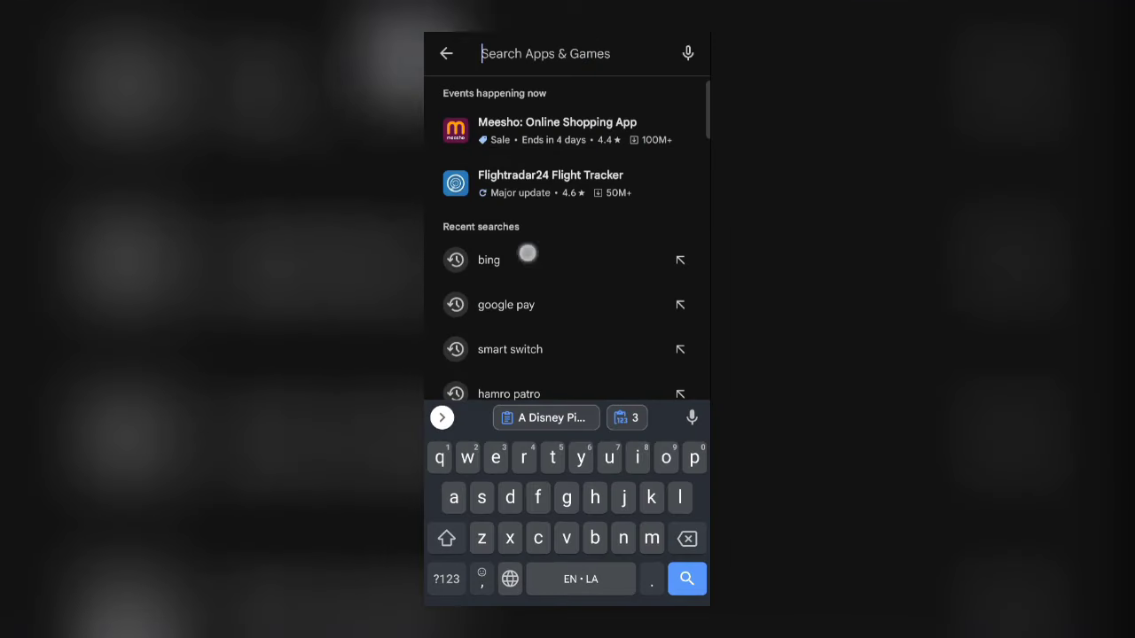
left_click(490, 259)
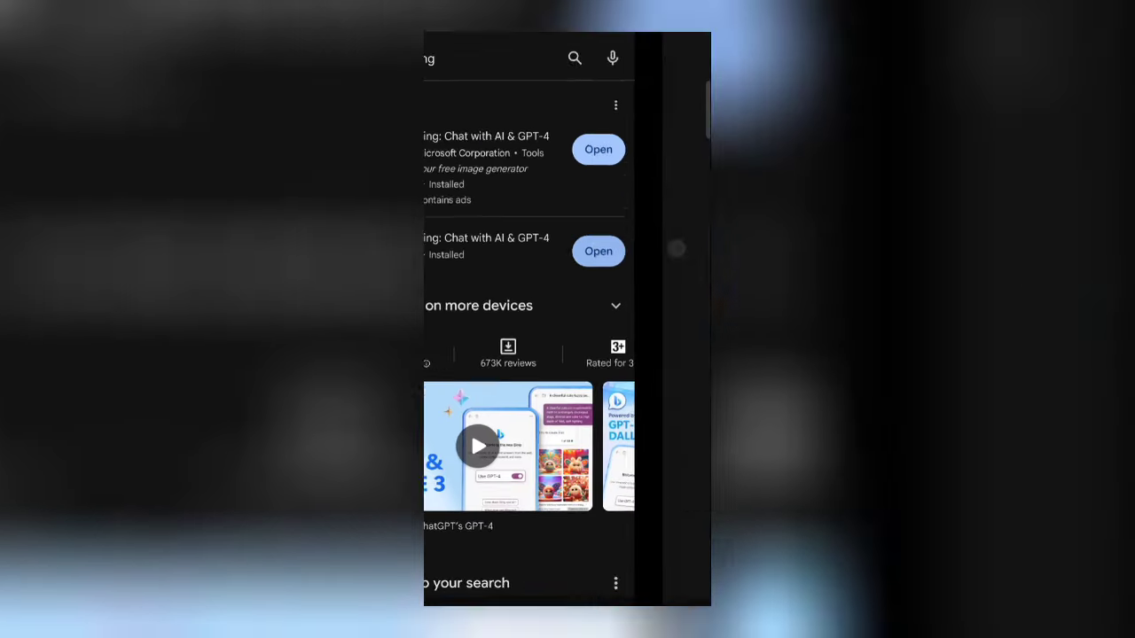
- Launch the Bing app and enter the Disney Pixar 'Lily' puppy poster prompt in Image Creator
left_click(598, 251)
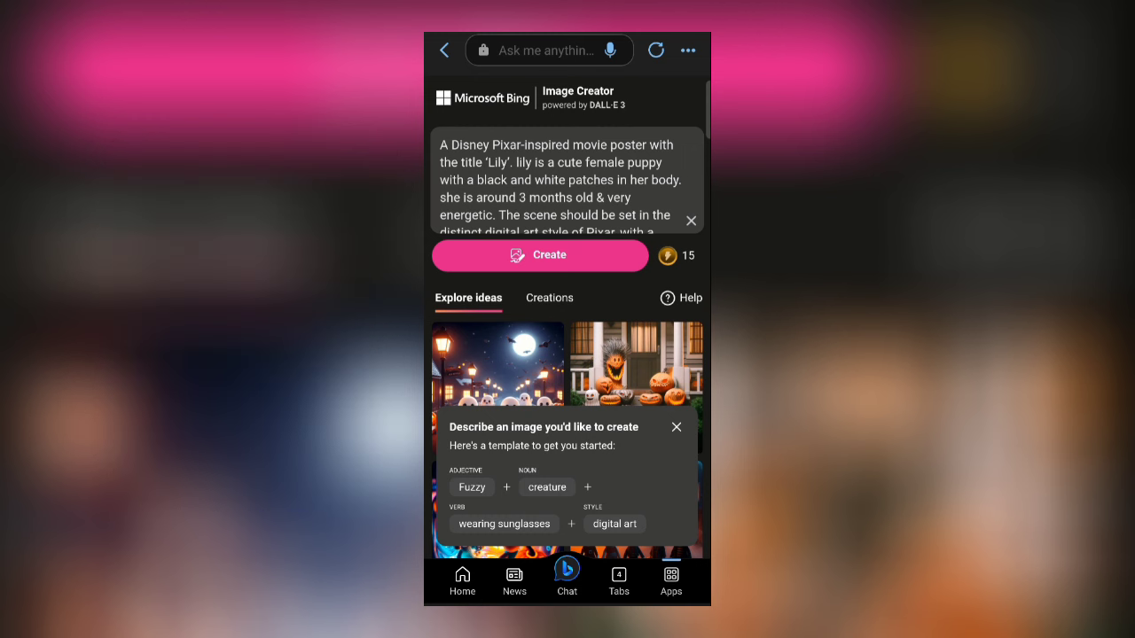
- Create four Pixar-style 'Lily' puppy posters from the prompt
left_click(539, 255)
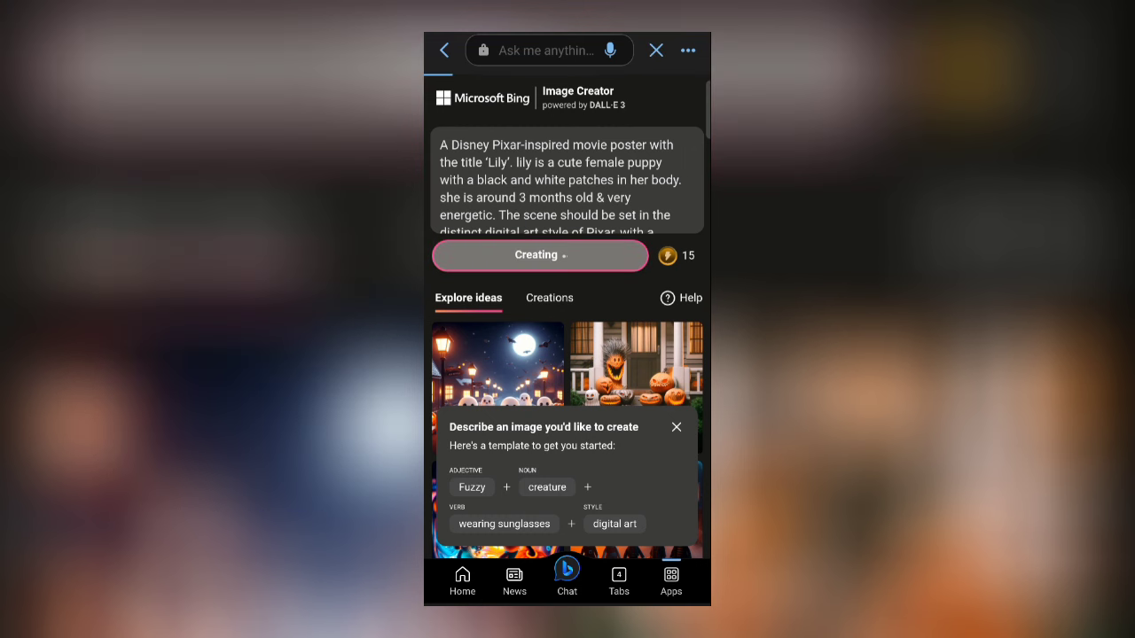
left_click(546, 298)
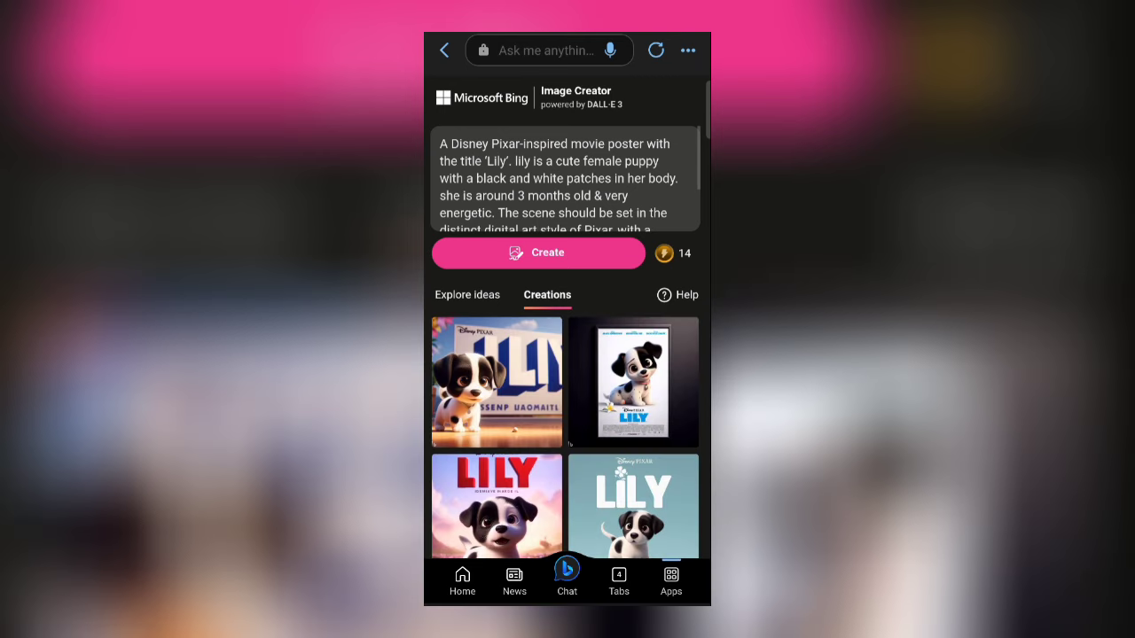
- View the girl-and-puppy Lily poster full-size and show its Download option via the ⋯ menu
scroll("down", 3)
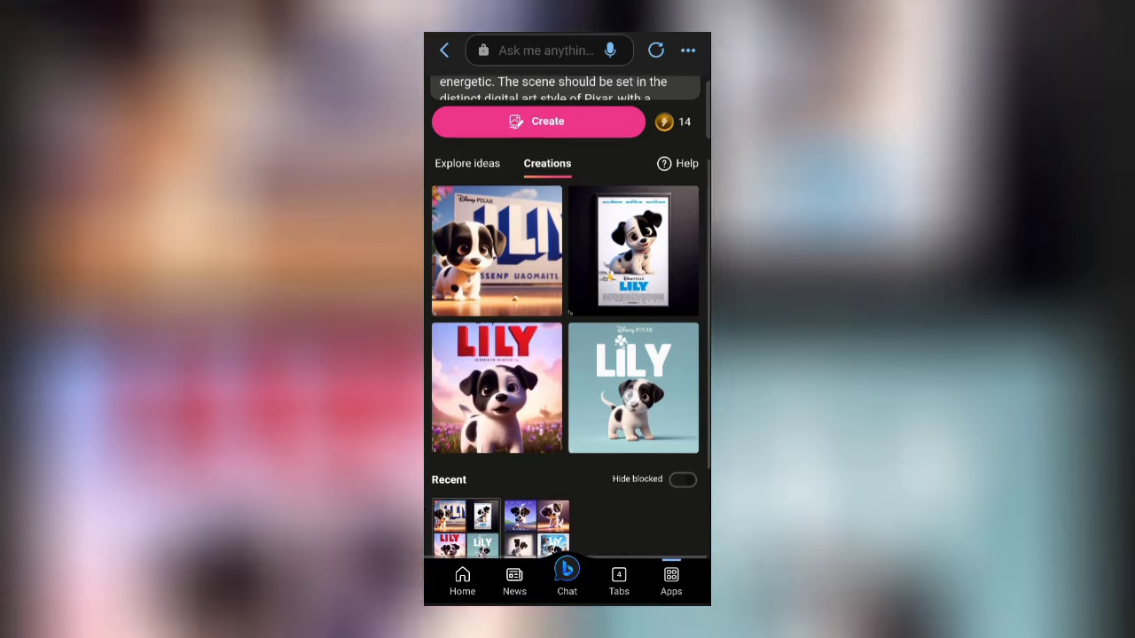
scroll("down", 3)
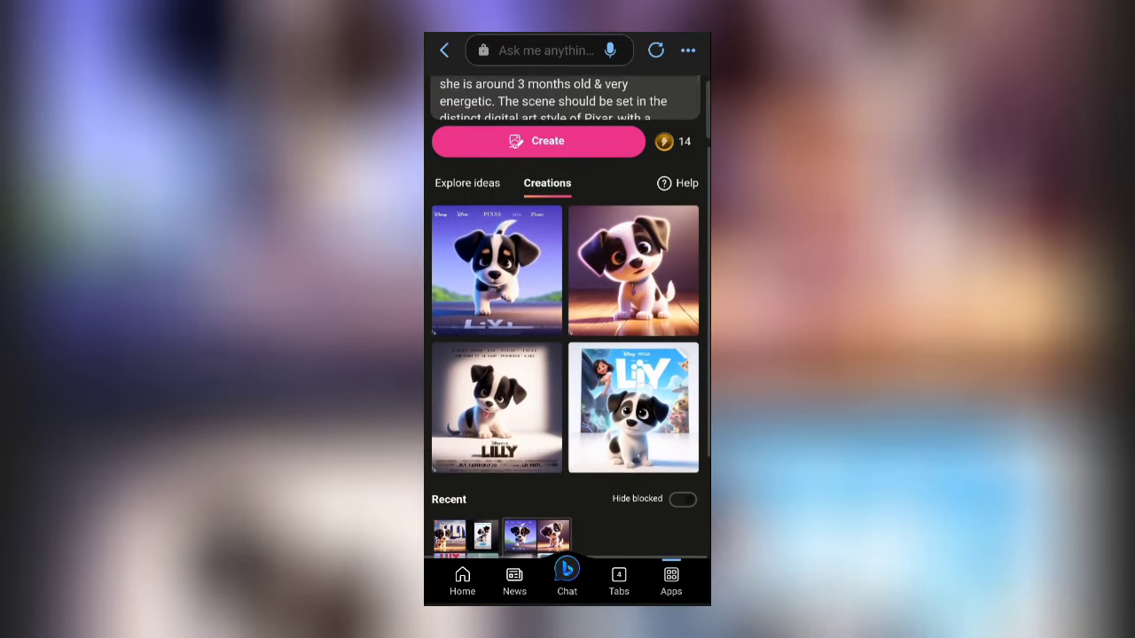
scroll("down", 3)
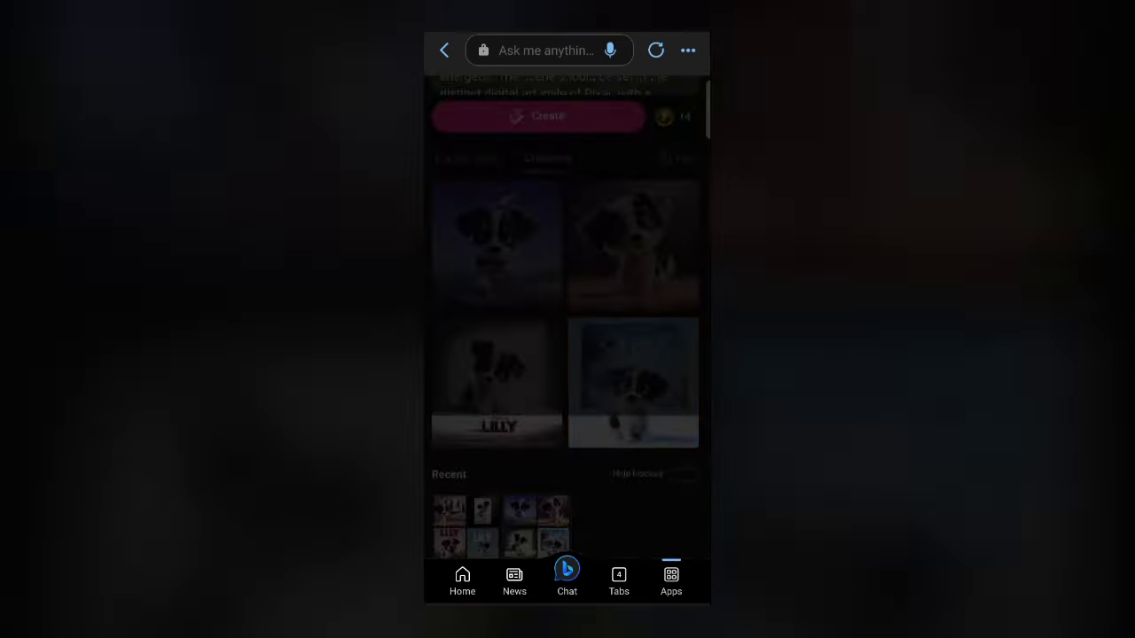
left_click(633, 383)
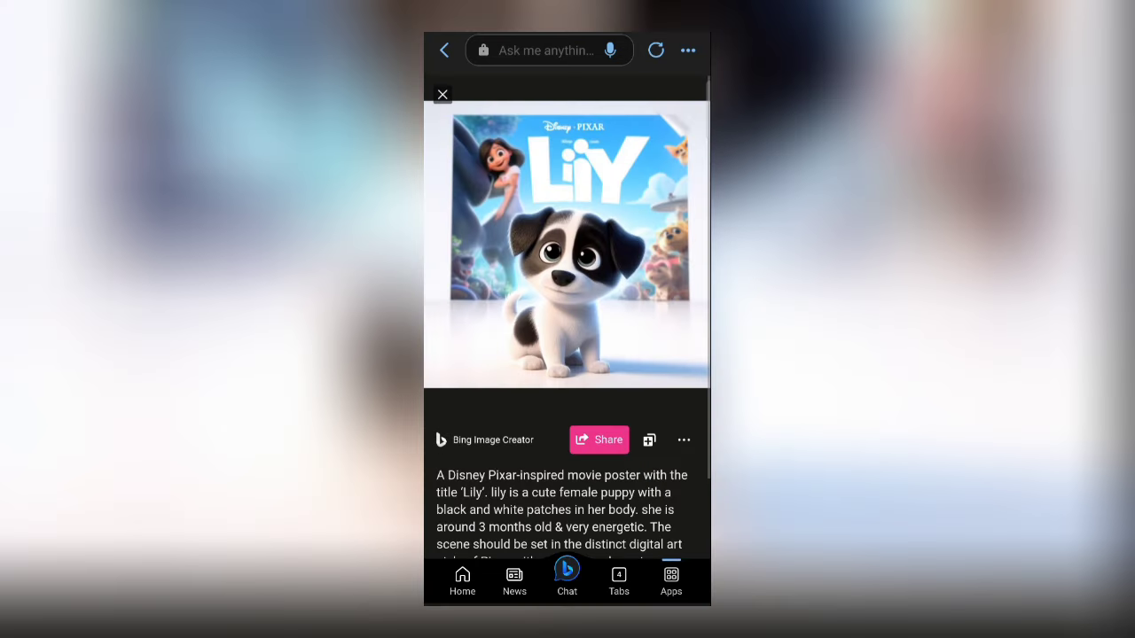
left_click(682, 440)
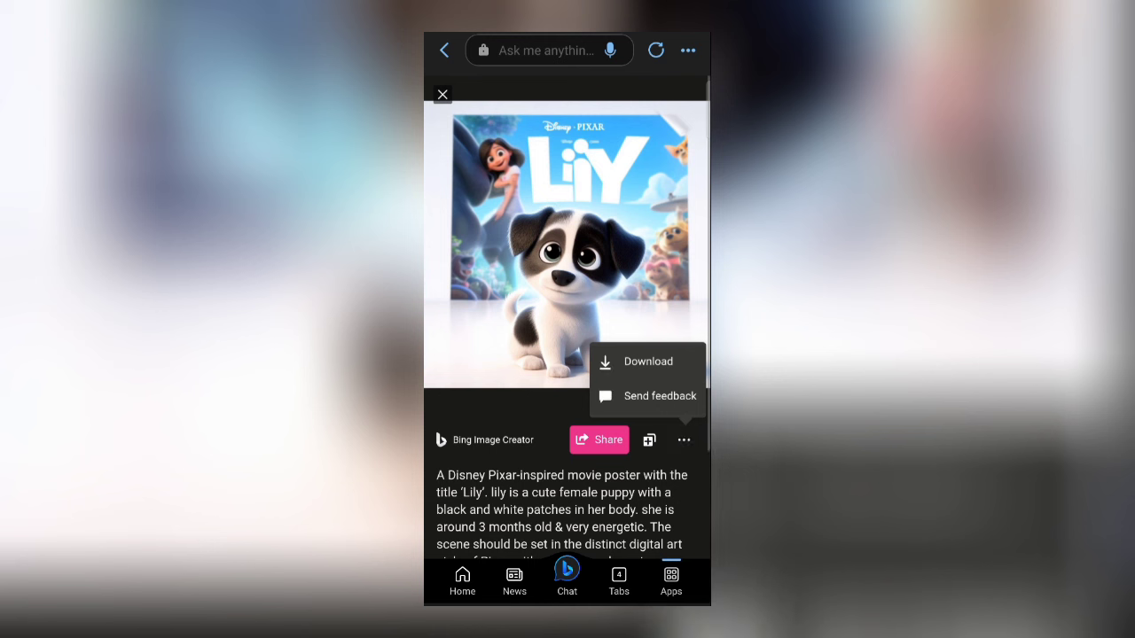